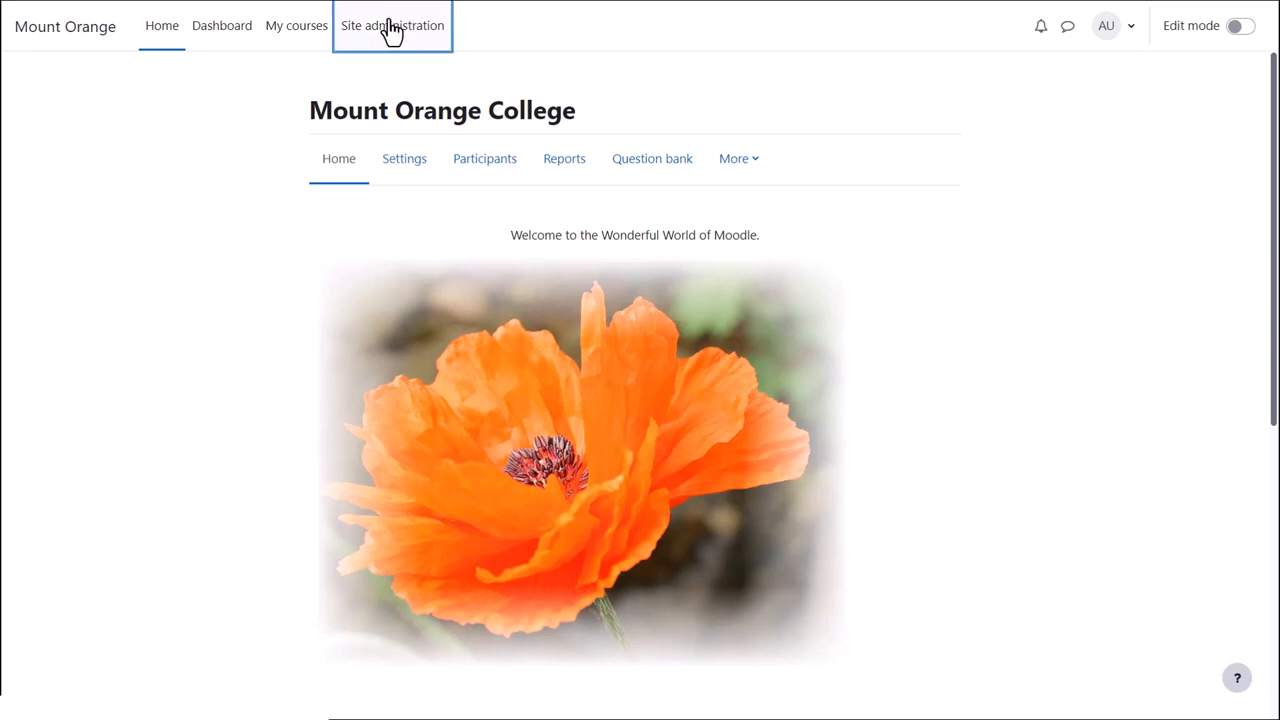
# Go to the Users area of Site administration to reach the System cohorts list.
pyautogui.click(392, 24)
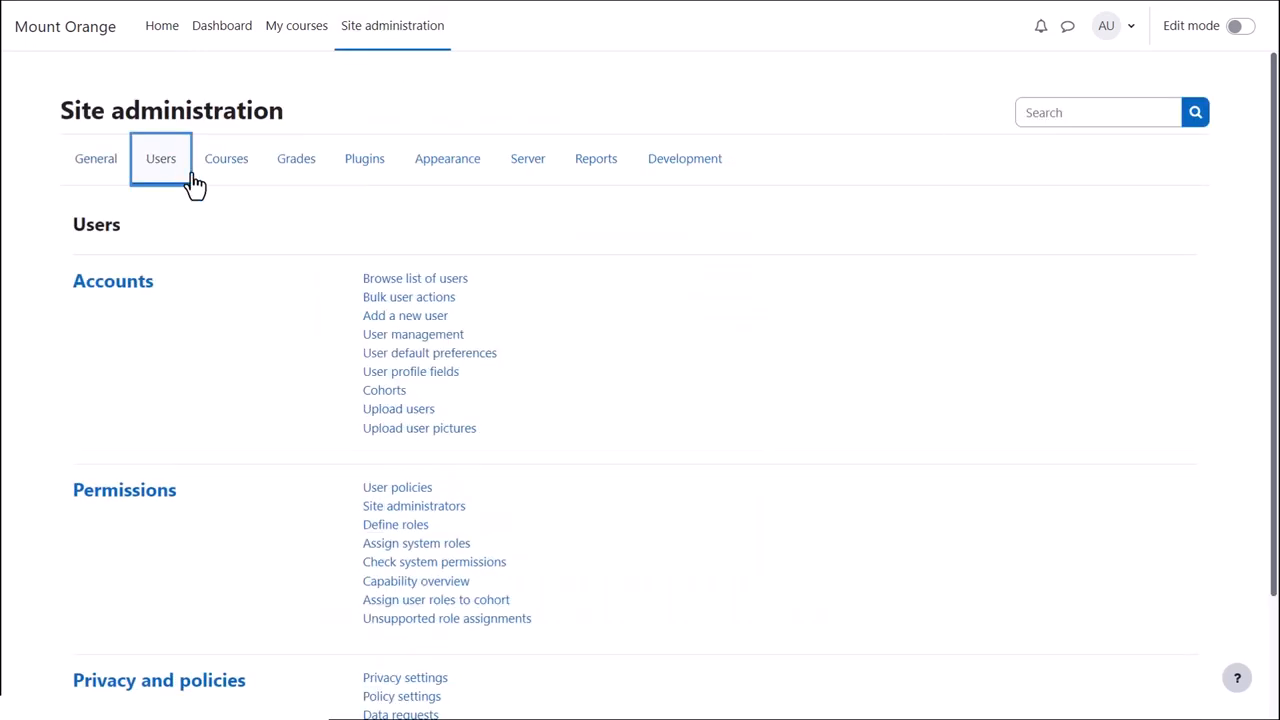
pyautogui.click(384, 390)
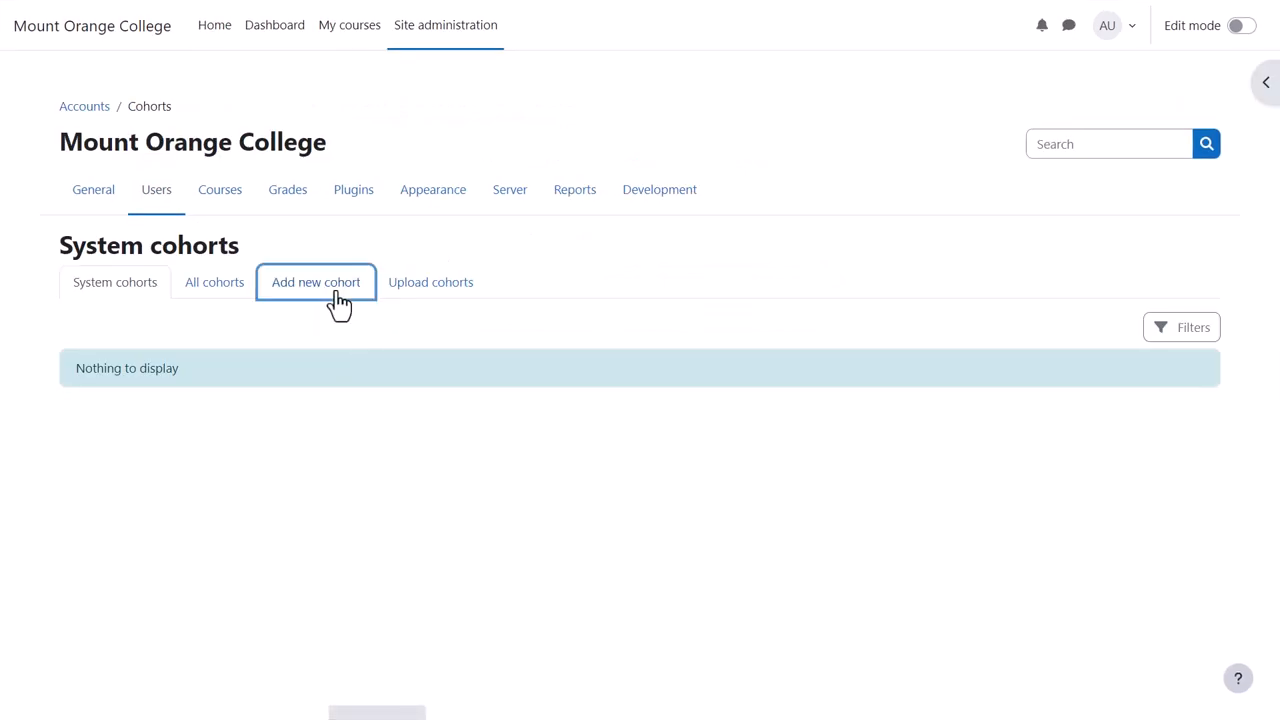
# Create a new cohort named 'London cohort', described 'Learners from the London area', with Visible unticked.
pyautogui.click(316, 282)
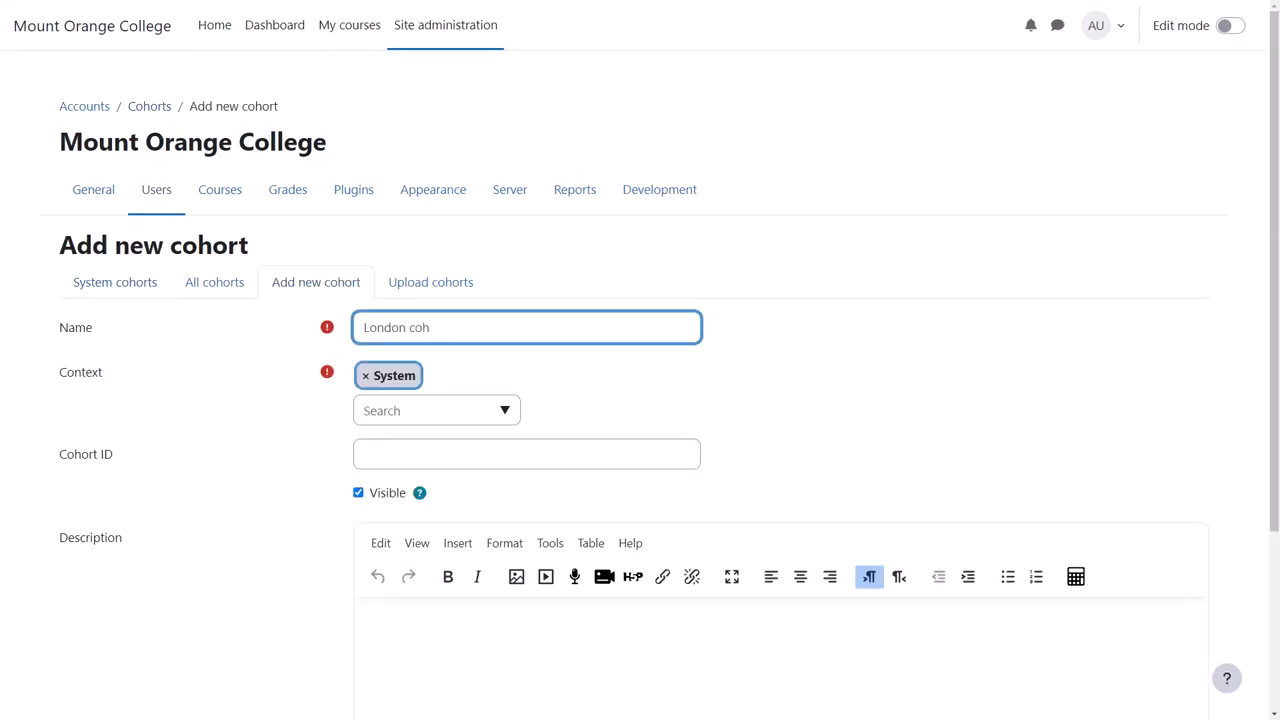
pyautogui.write('ort')
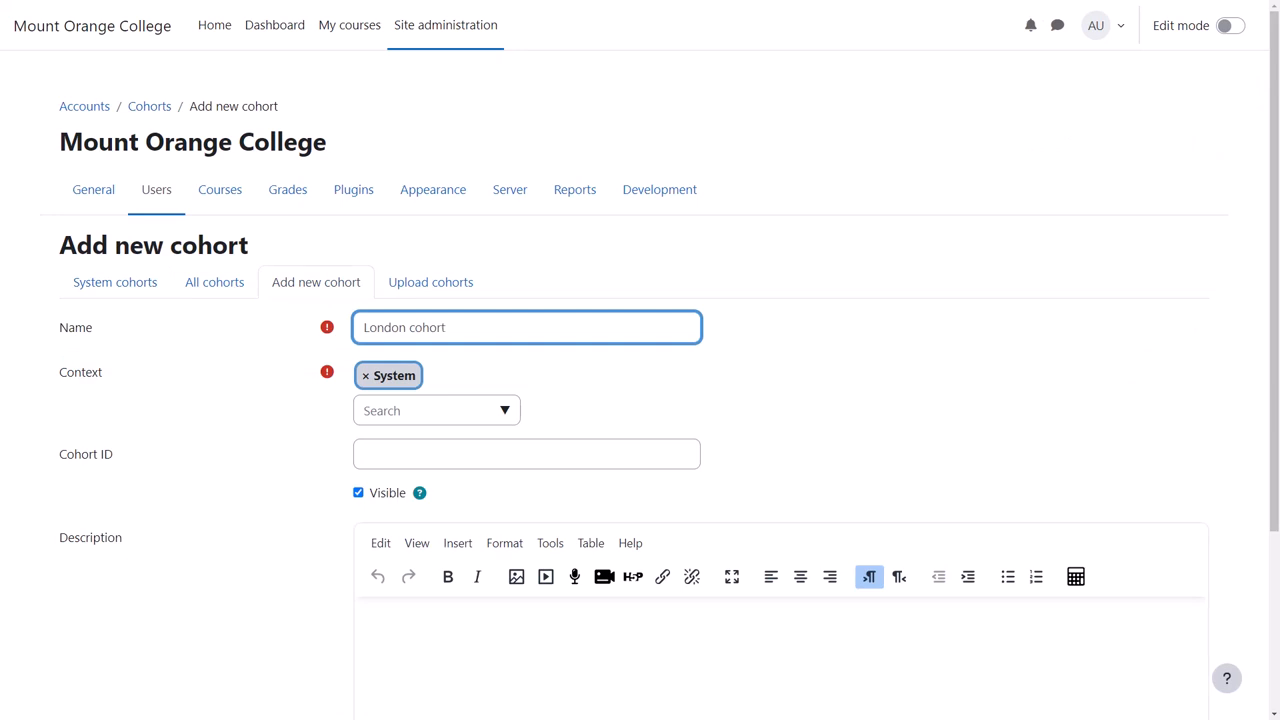
pyautogui.moveTo(496, 412)
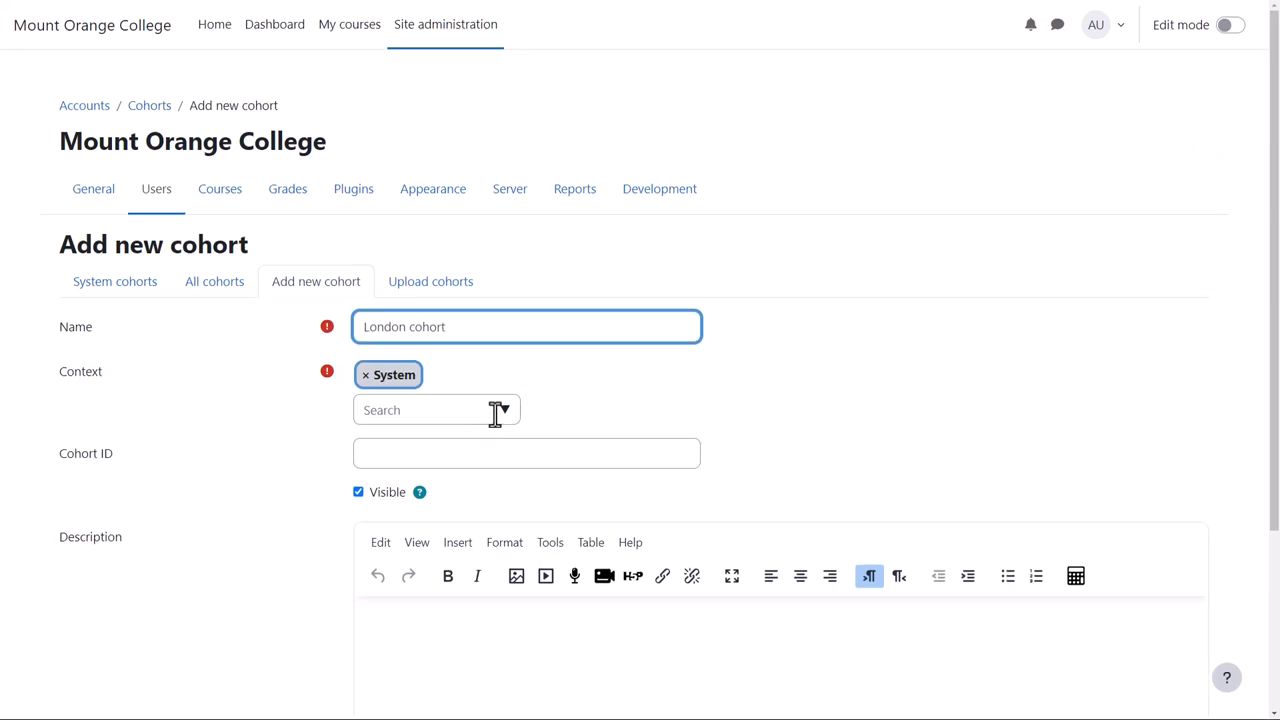
pyautogui.moveTo(504, 428)
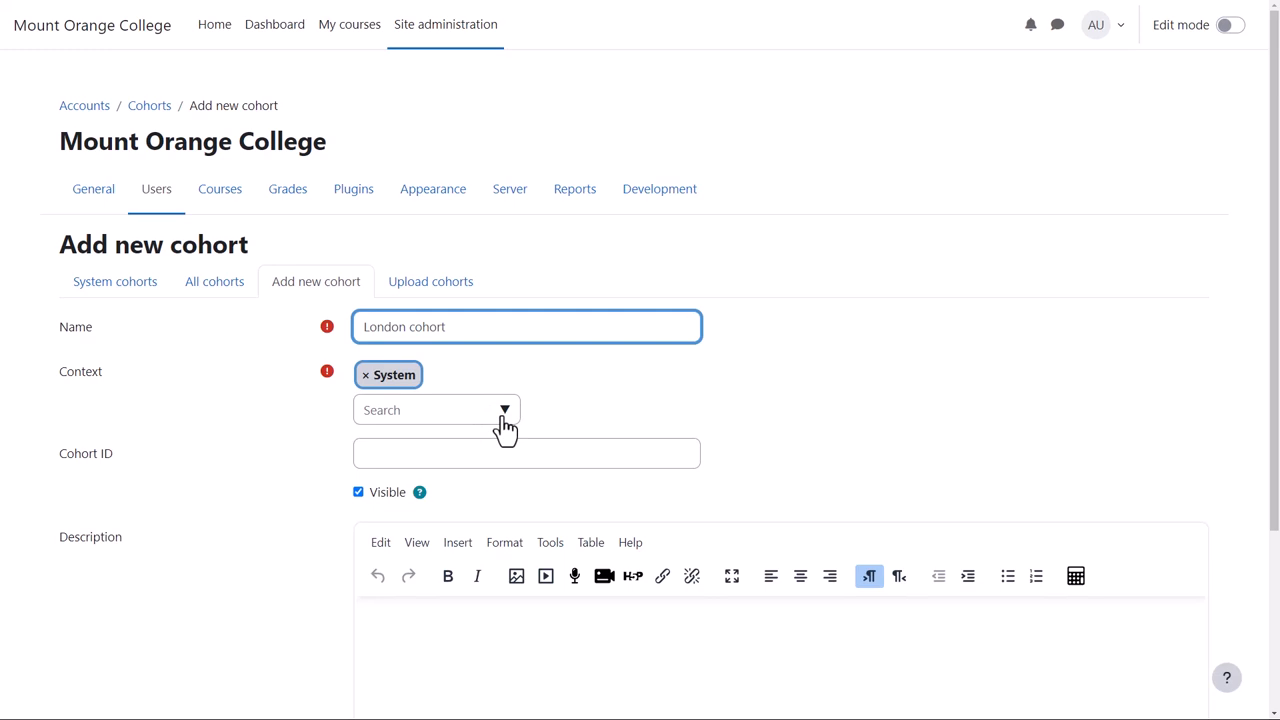
pyautogui.scroll(-3)
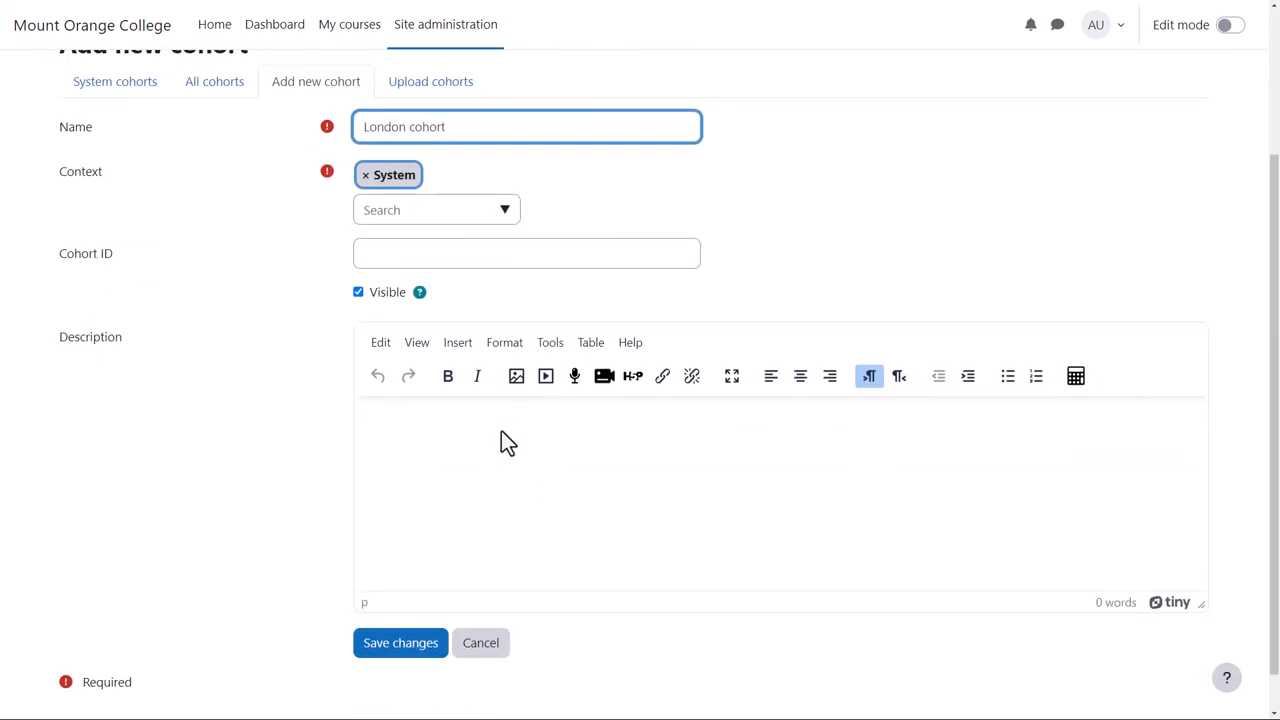
pyautogui.write('Learners fr')
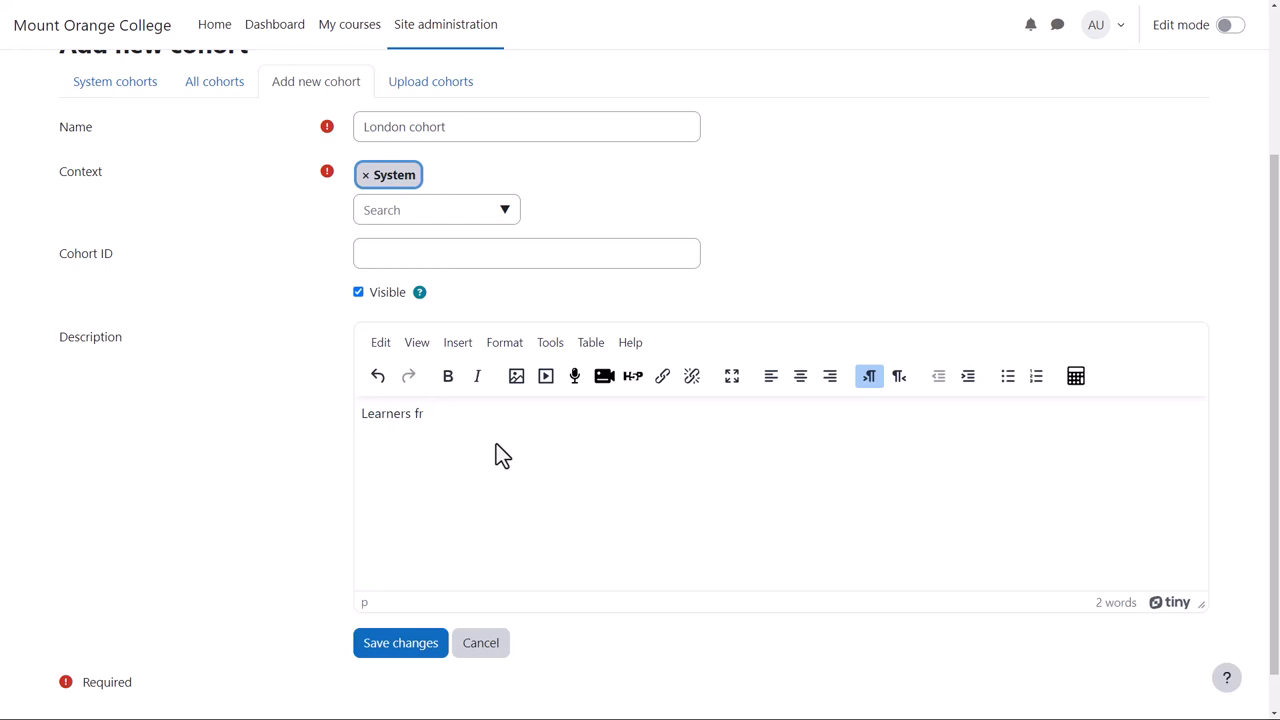
pyautogui.write('om the London a')
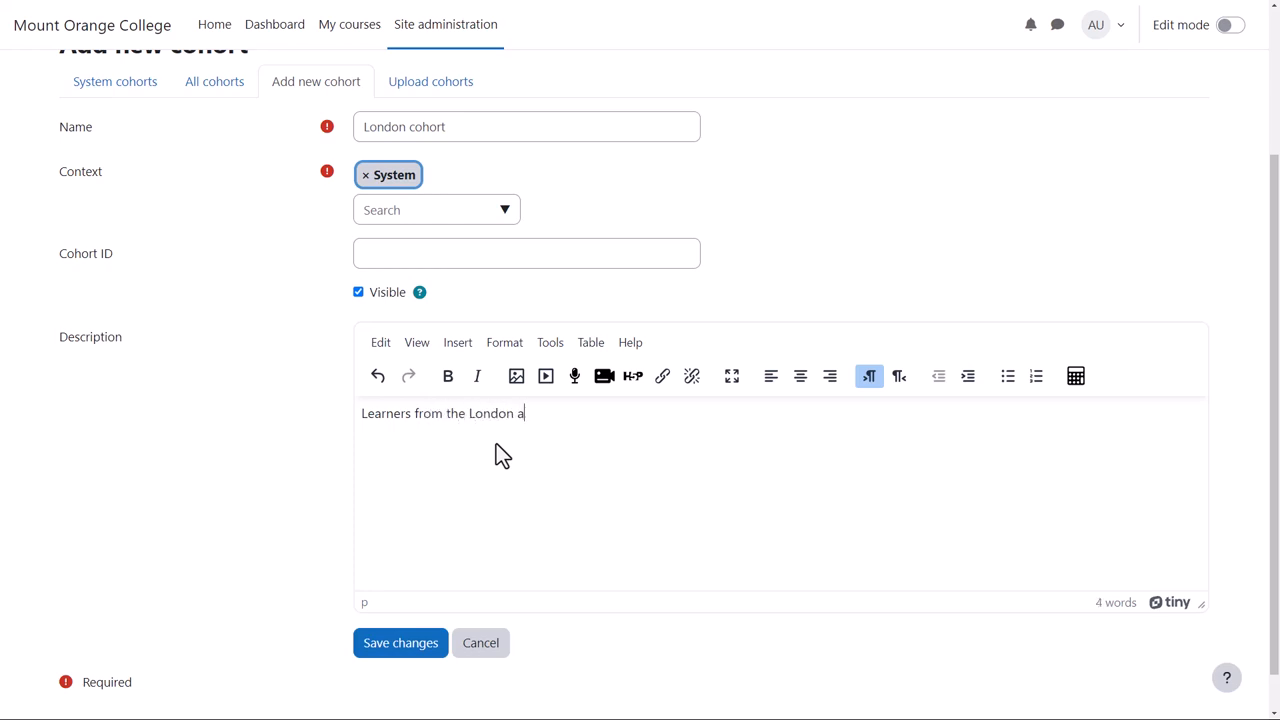
pyautogui.write('rea')
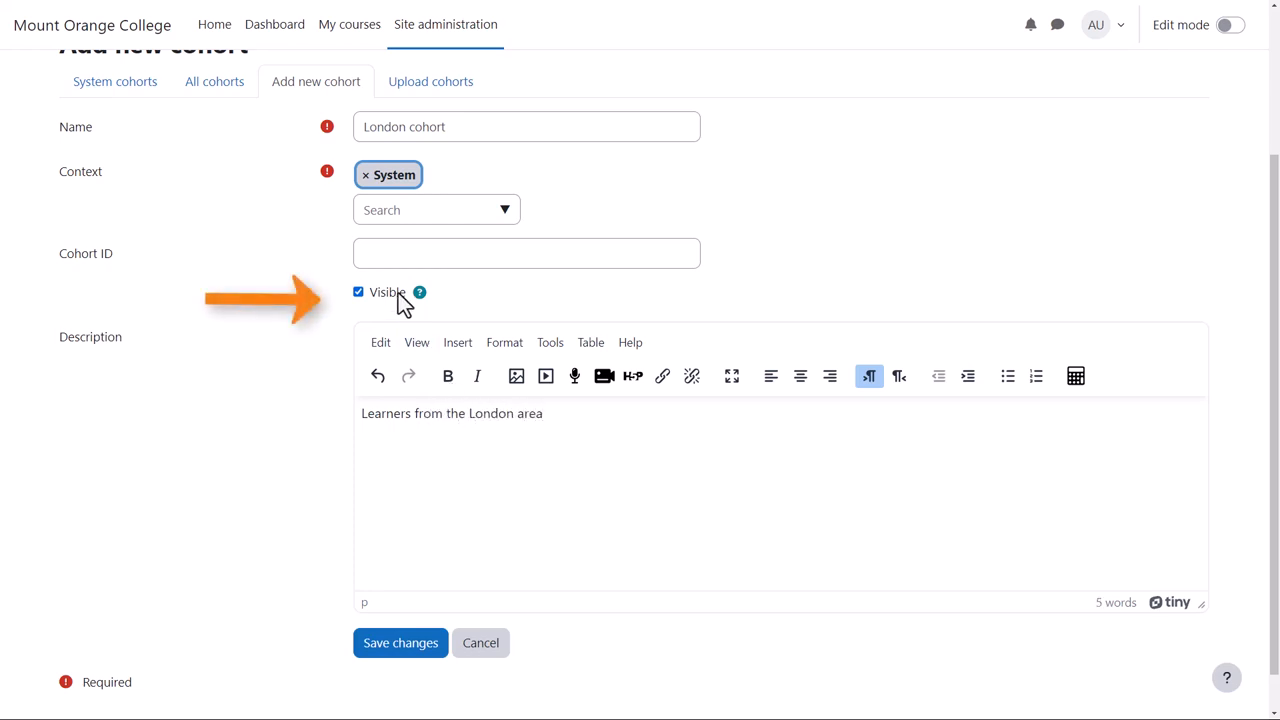
pyautogui.click(358, 292)
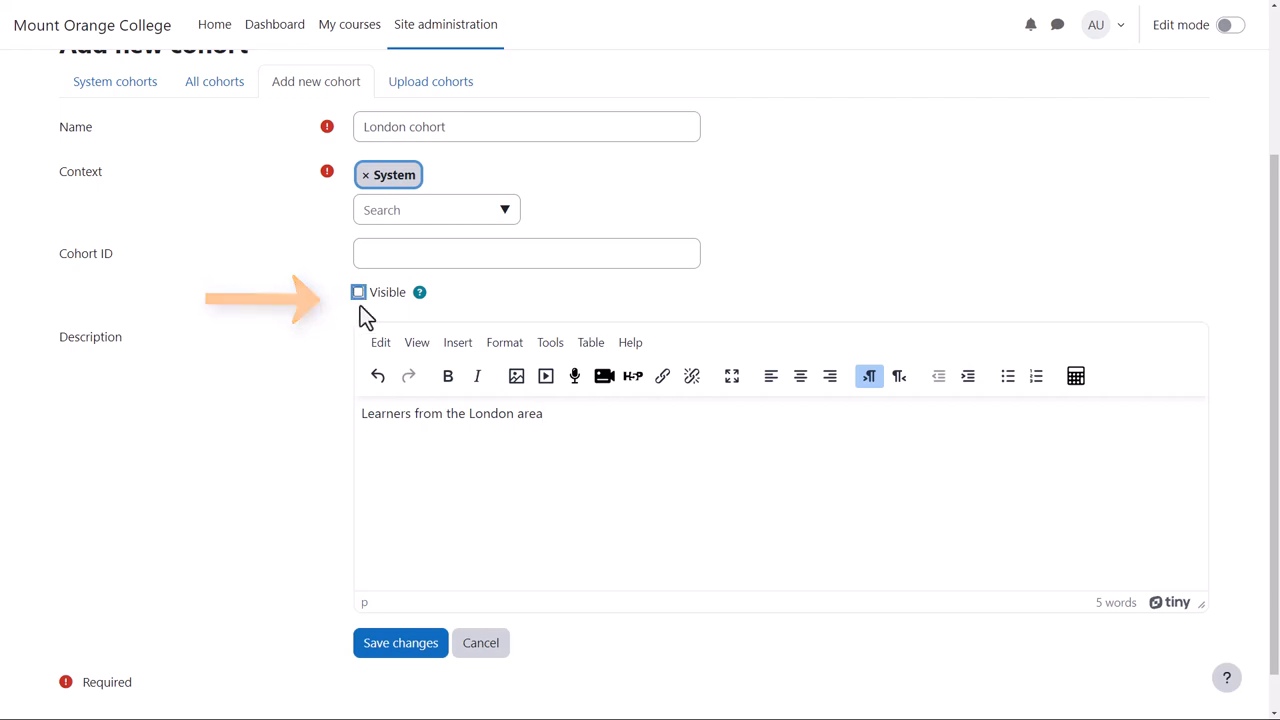
pyautogui.click(358, 292)
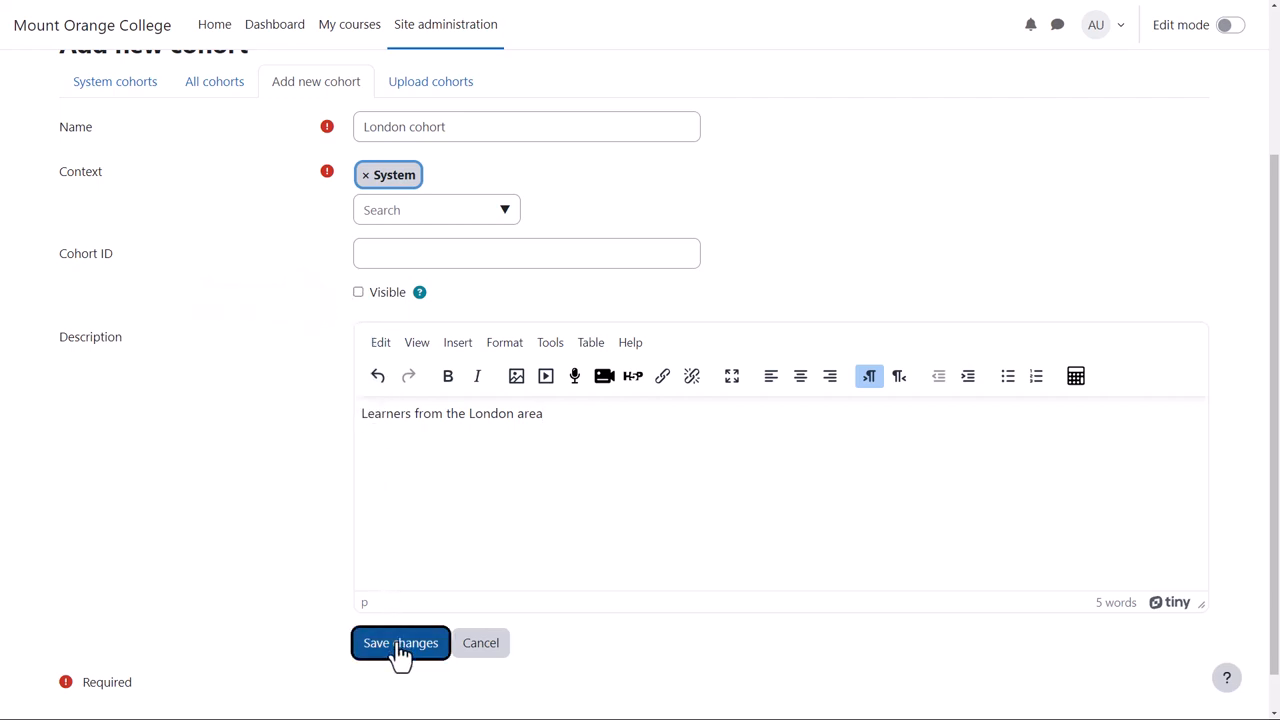
# Save the London cohort and assign seven selected site users as its members.
pyautogui.click(400, 642)
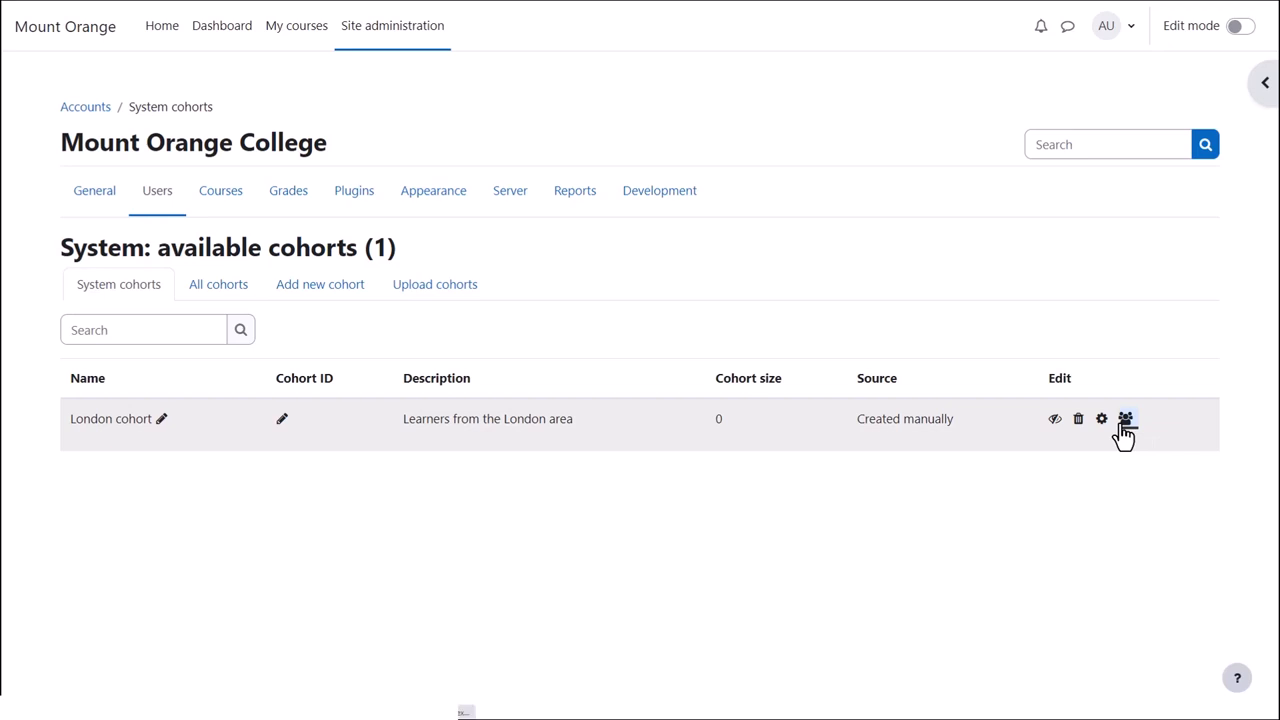
pyautogui.click(1124, 418)
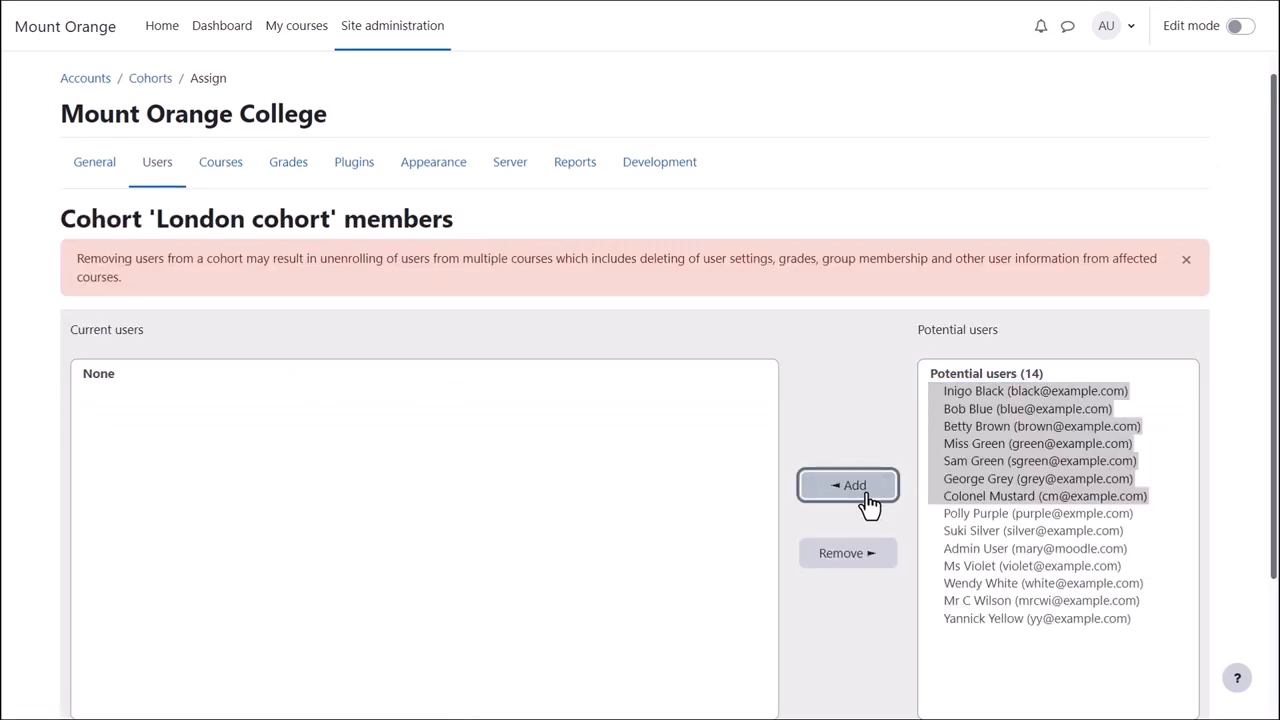
pyautogui.click(848, 486)
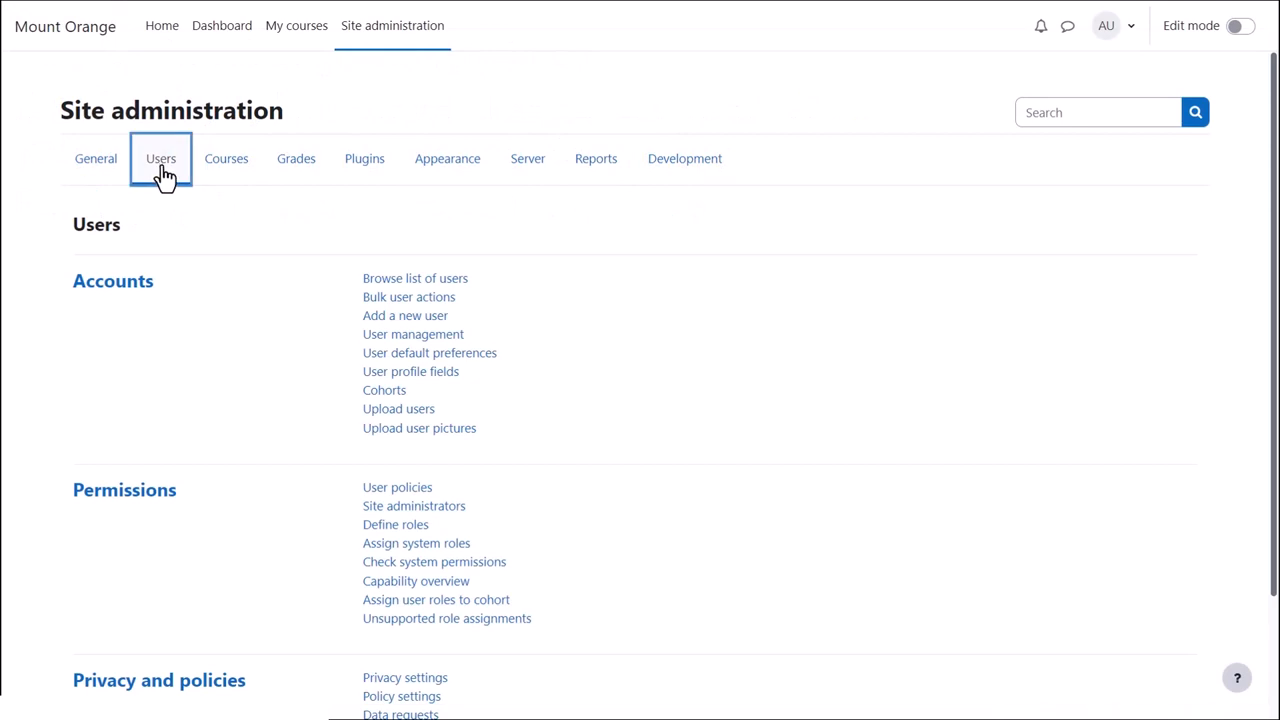
# Return to the Users administration area to view the cohorts list showing London with 7 members.
pyautogui.click(384, 390)
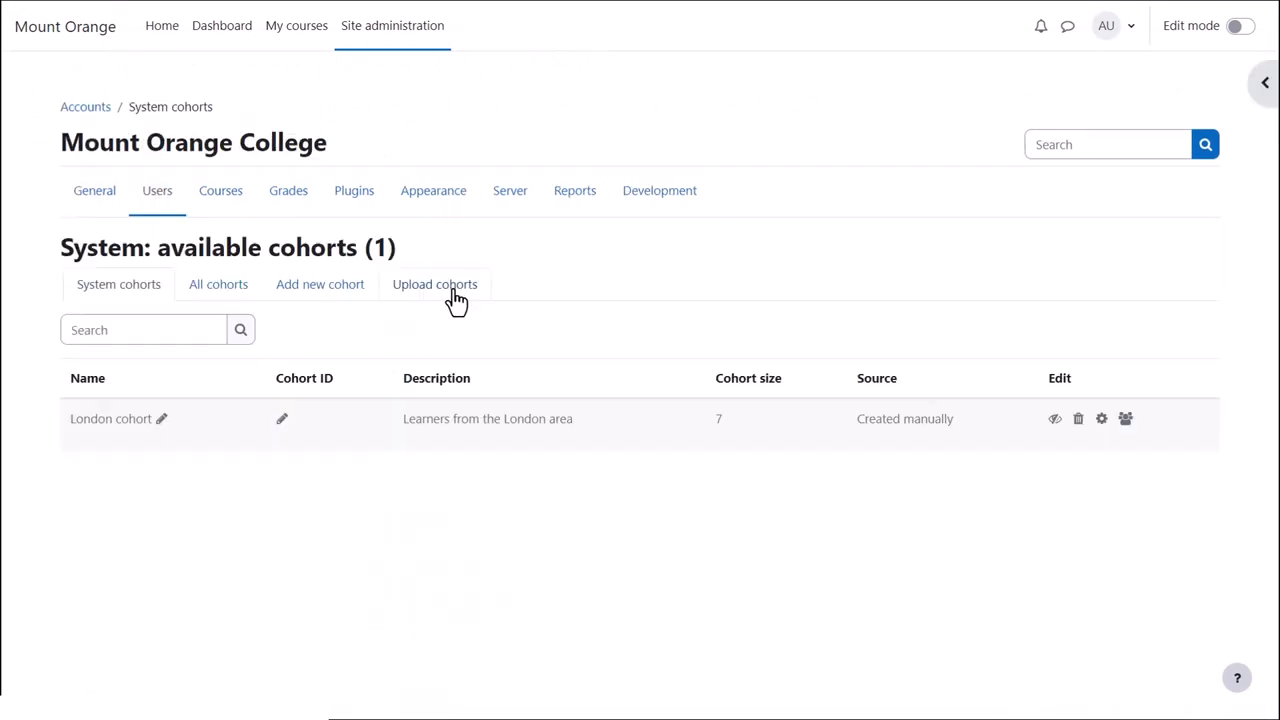
# Upload OrangeCohorts.txt to import the New York, Tokyo and Paris cohorts, then continue to the list.
pyautogui.click(434, 284)
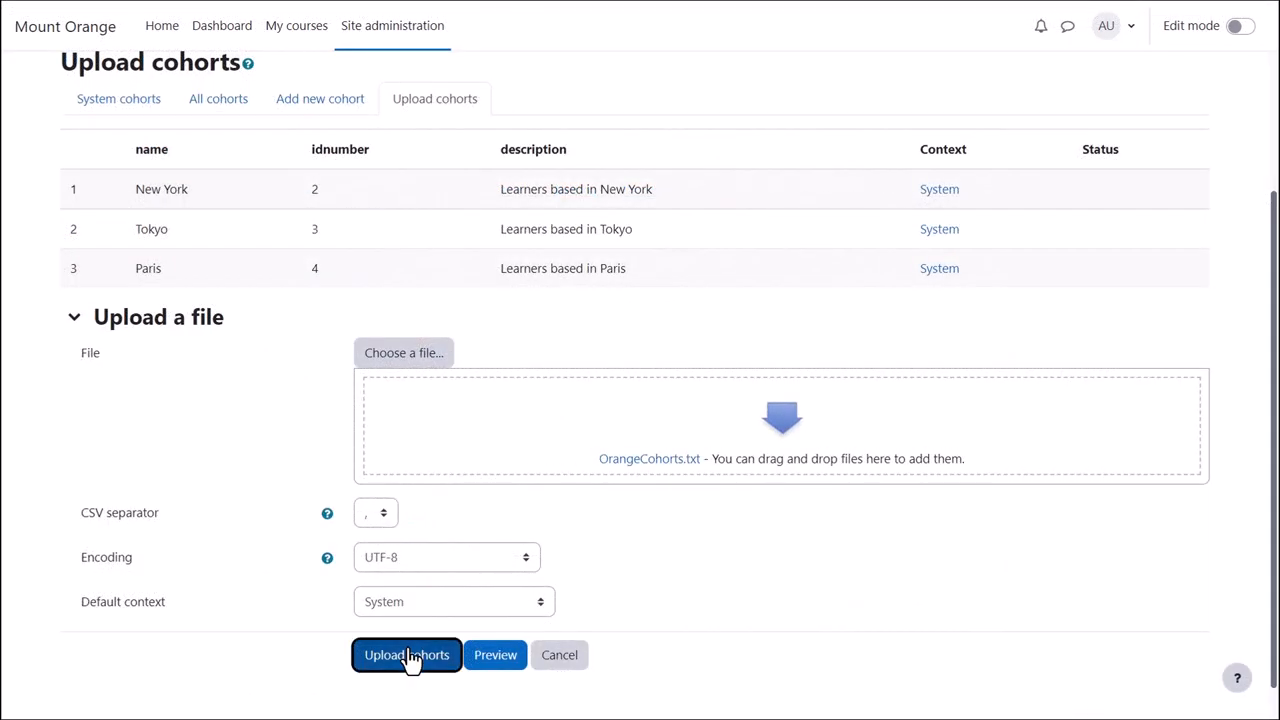
pyautogui.click(406, 656)
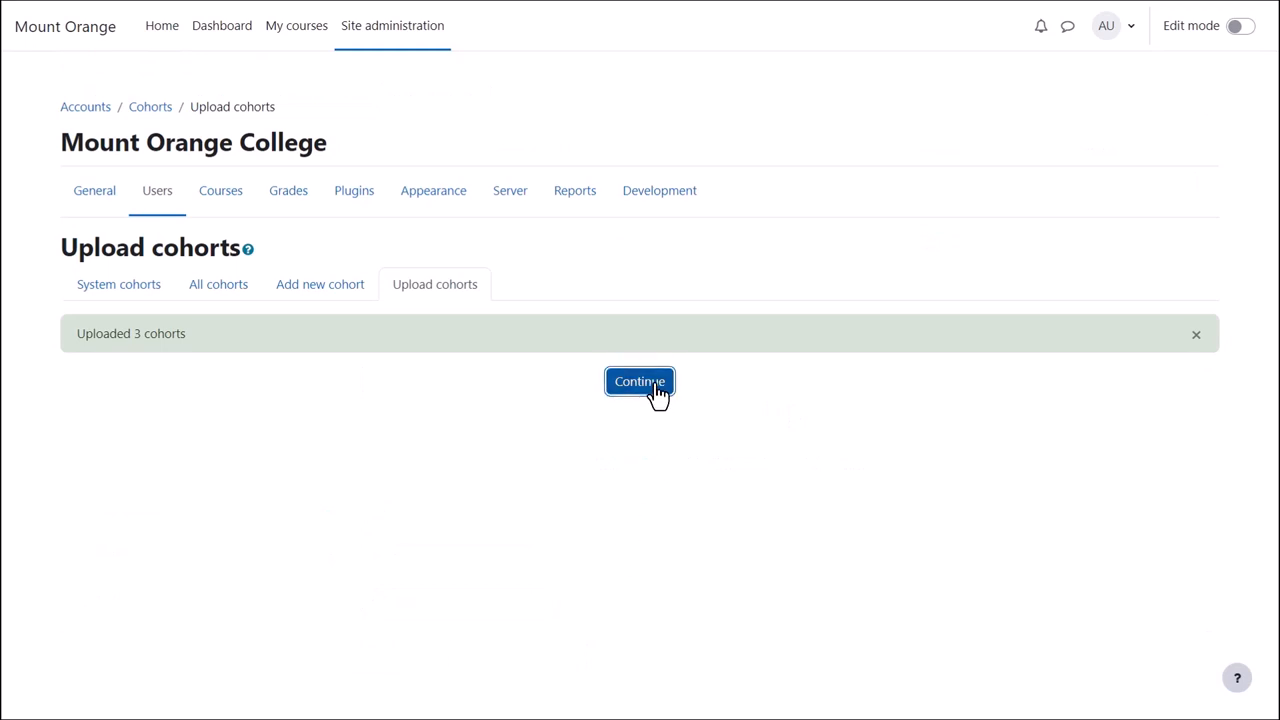
pyautogui.click(640, 380)
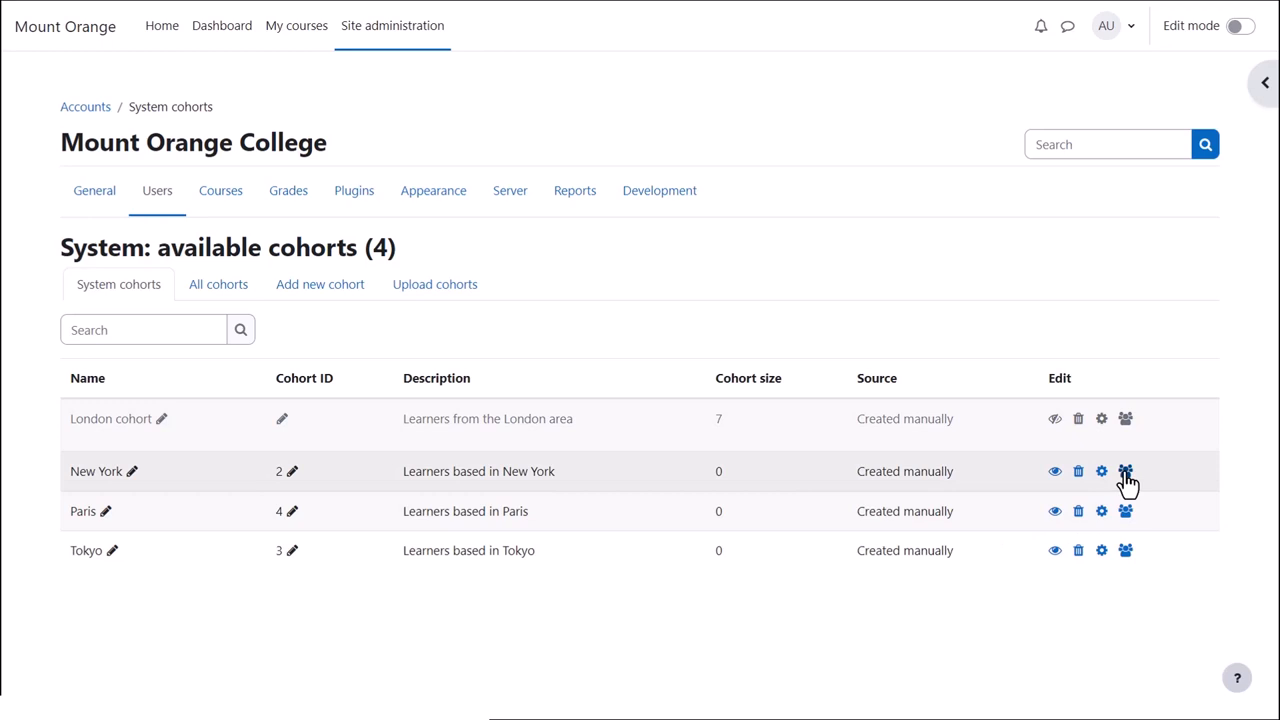
pyautogui.moveTo(1126, 472)
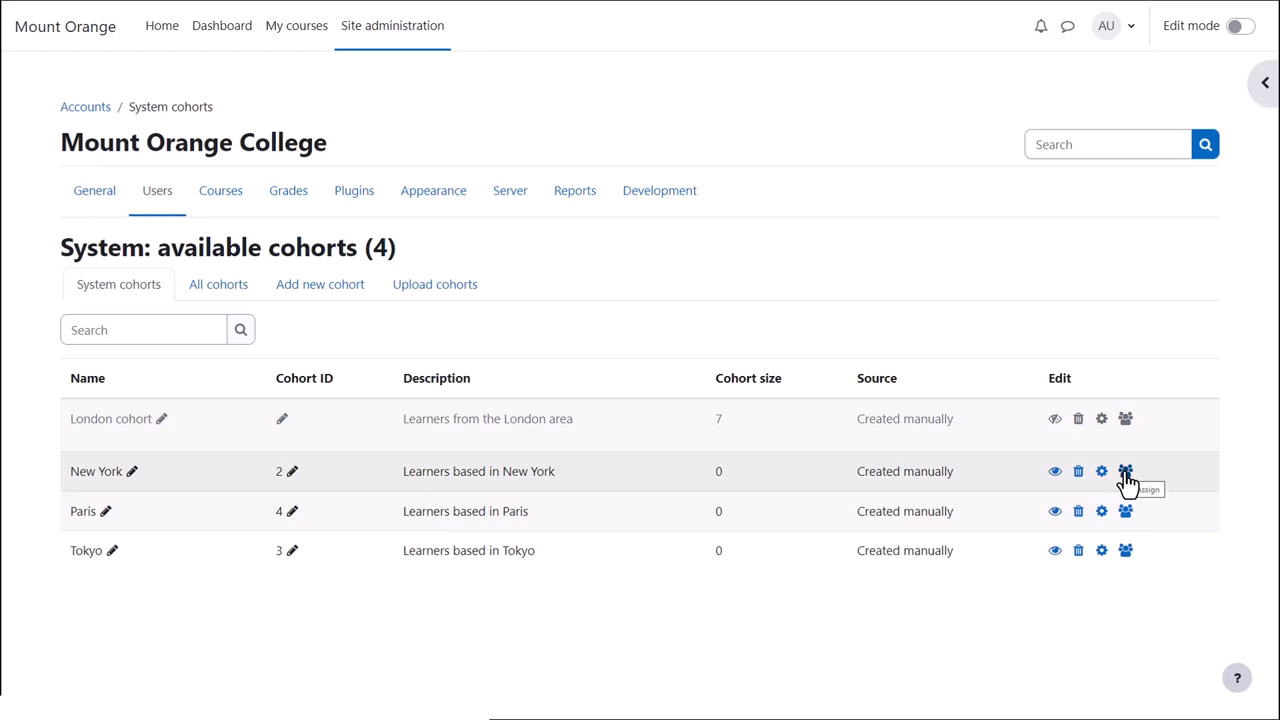